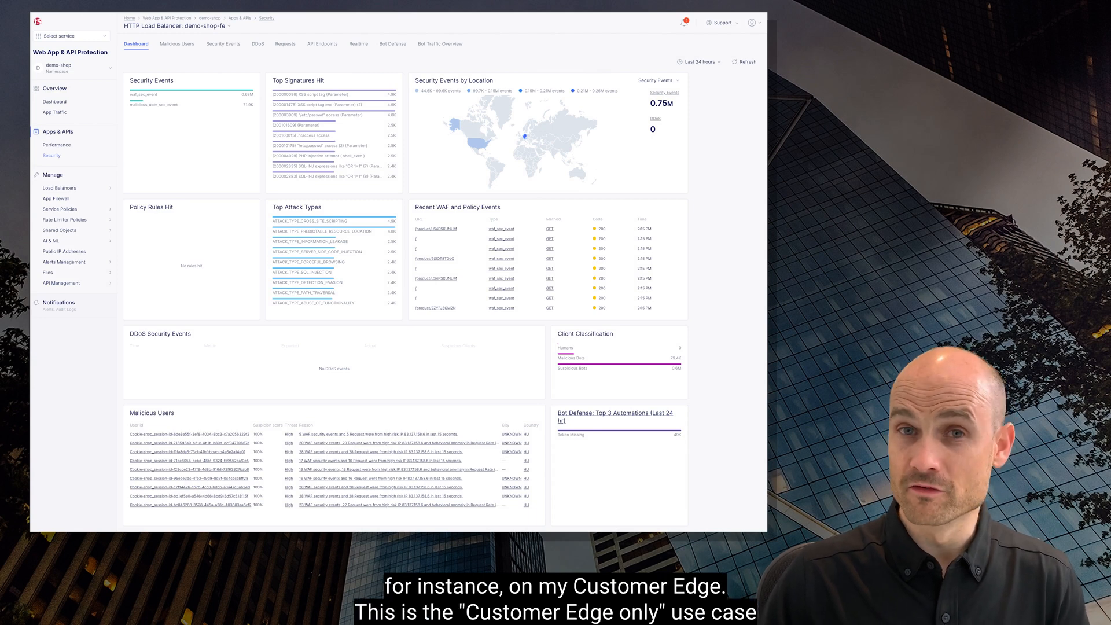
# Switch the demo-shop-fe security page to the Bot Defense view showing malicious bot traffic and top attacking bots
pyautogui.click(392, 43)
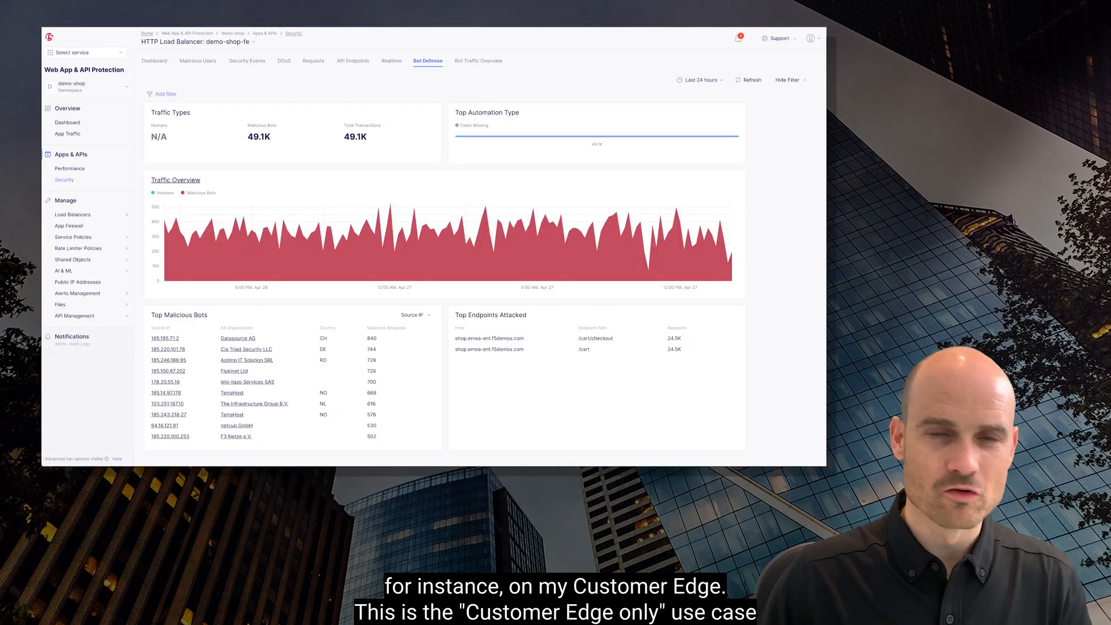